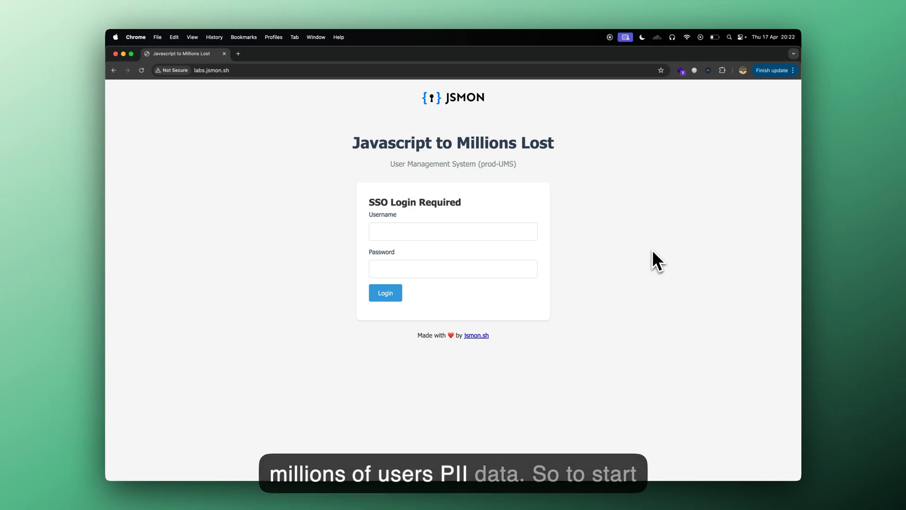
mouse_move(411, 150)
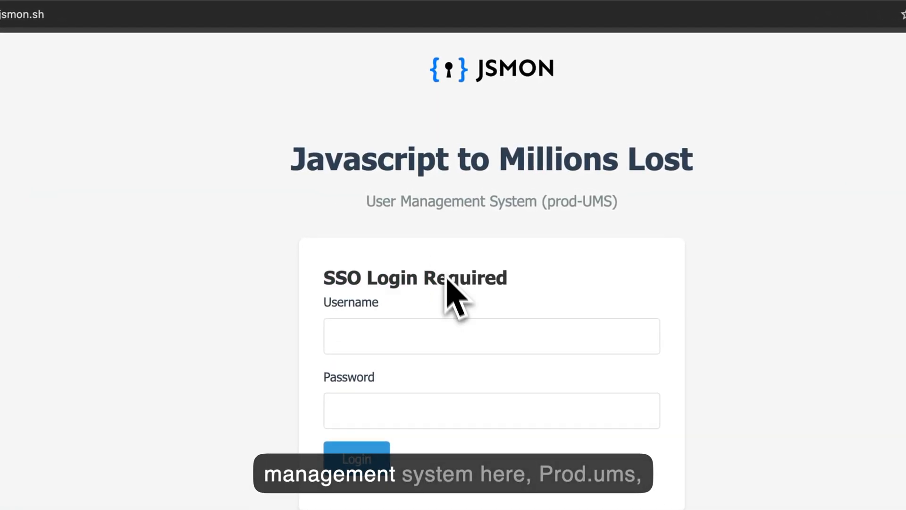
mouse_move(563, 201)
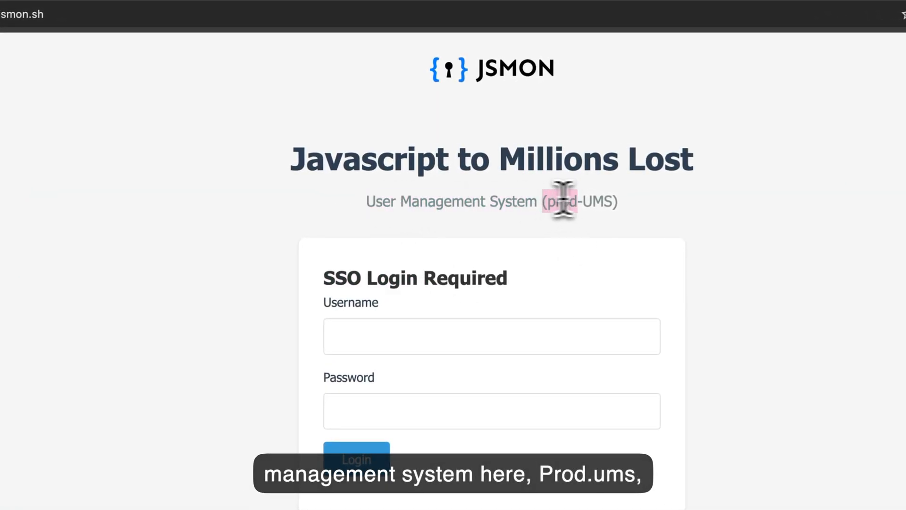
mouse_move(327, 309)
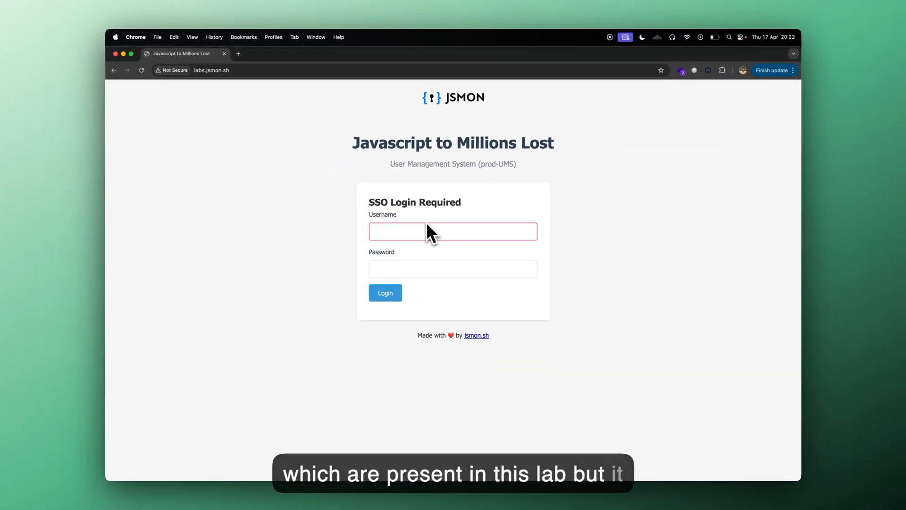
Enter 'admin' as the username on the prod-UMS login page and move to the password field
click(384, 293)
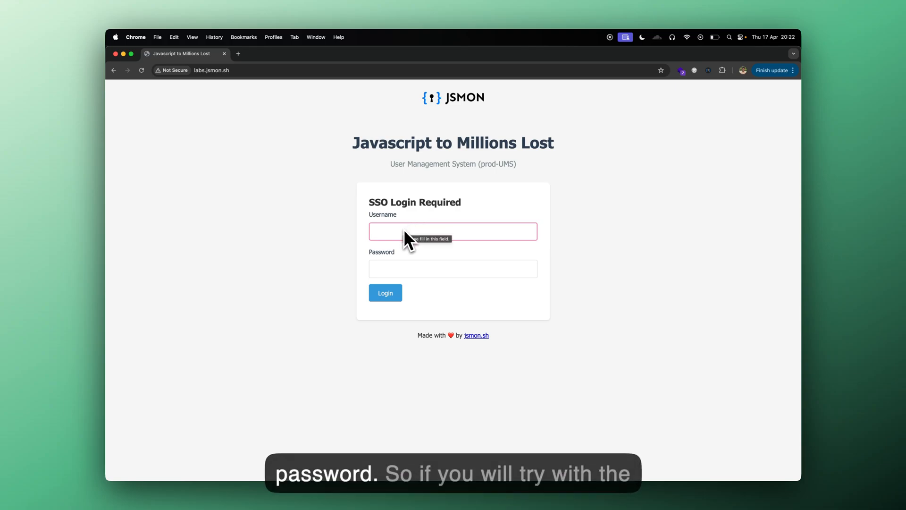
text(admin)
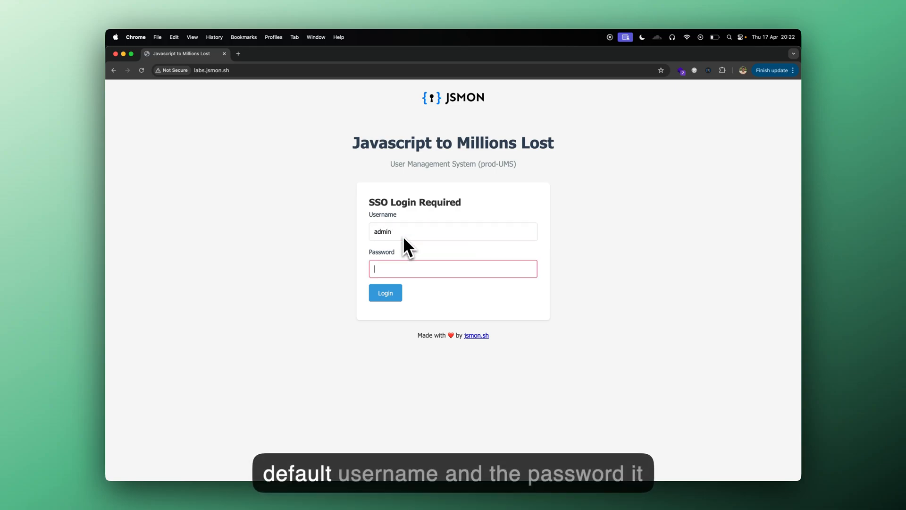
click(385, 292)
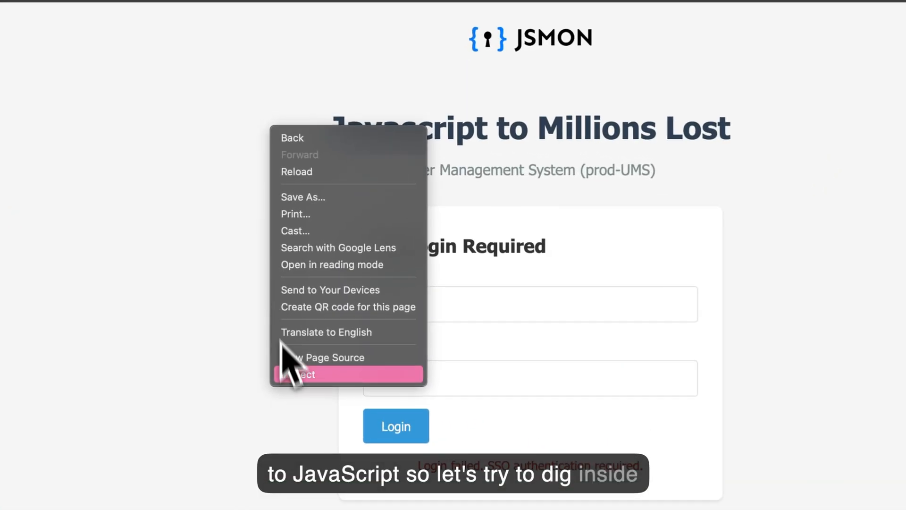
Inspect the login page markup, pick out the script.js reference and view the loaded sources
click(301, 374)
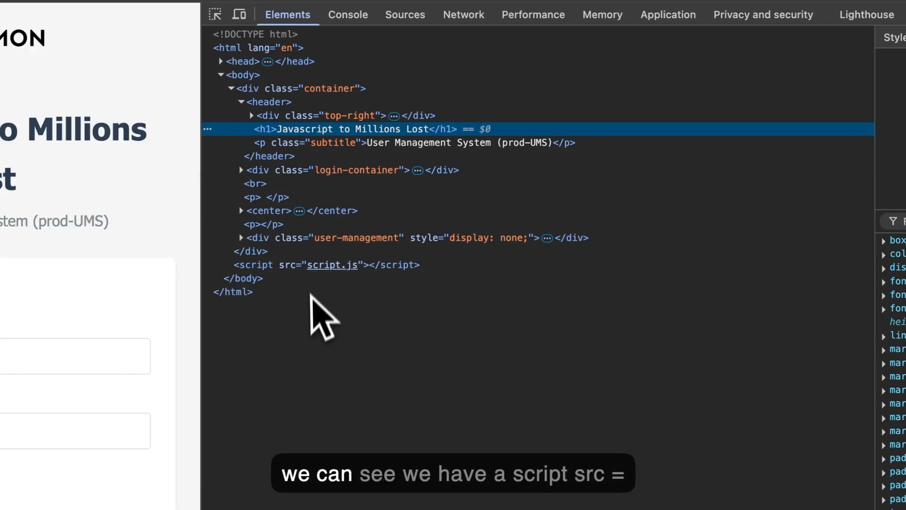
click(332, 265)
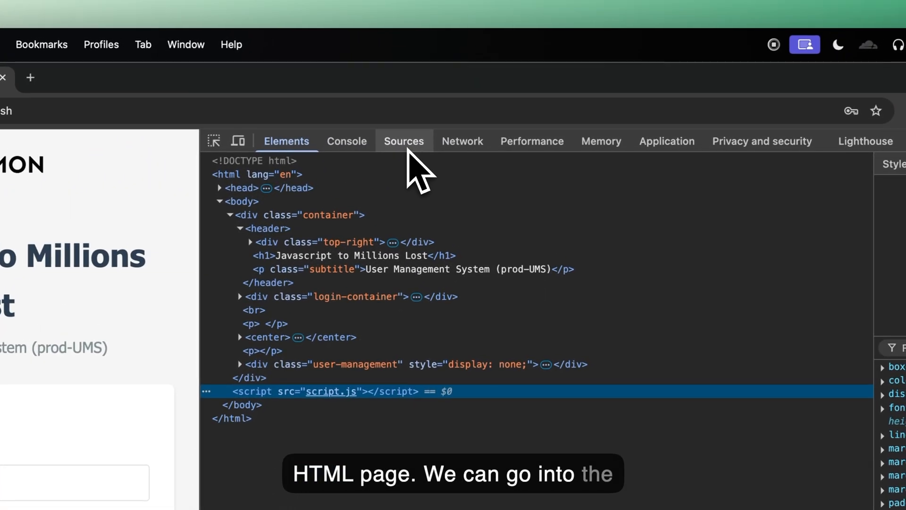
click(403, 140)
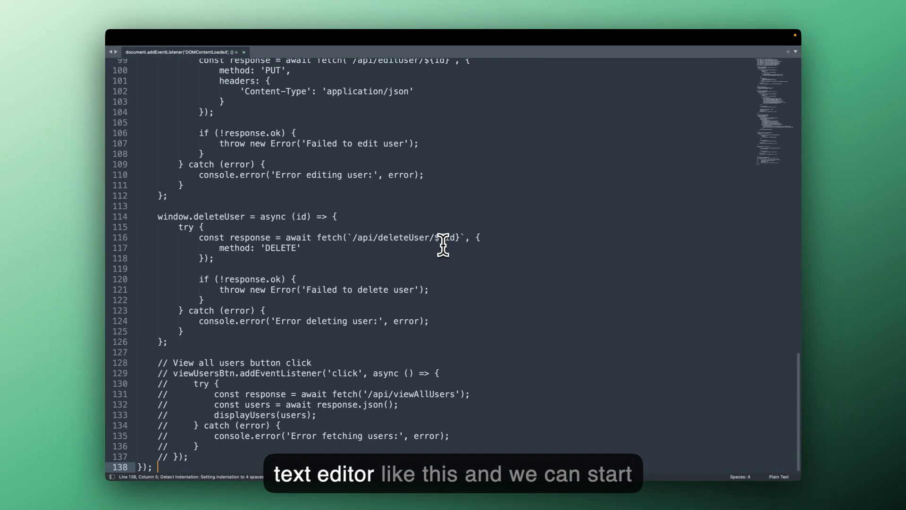
Review script.js in Sublime Text and select the await fetch( call to /api/login on line 15
scroll(up, 3)
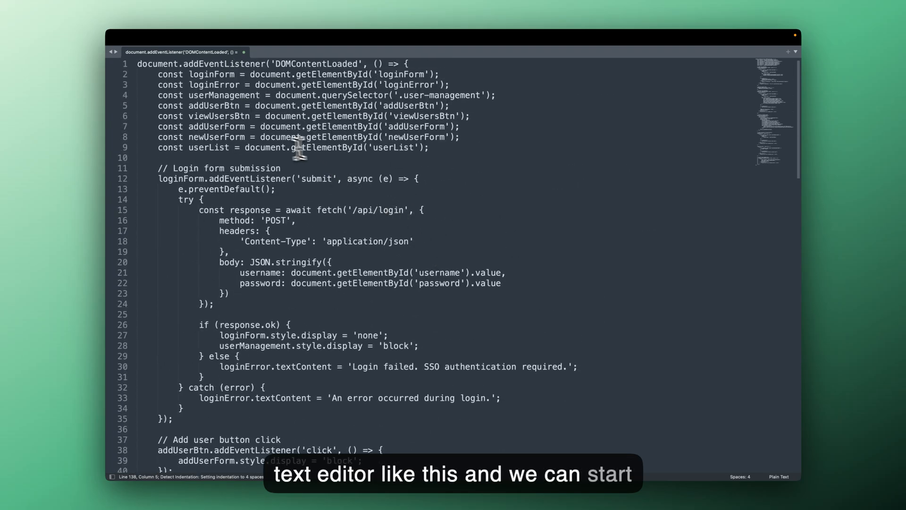
scroll(down, 3)
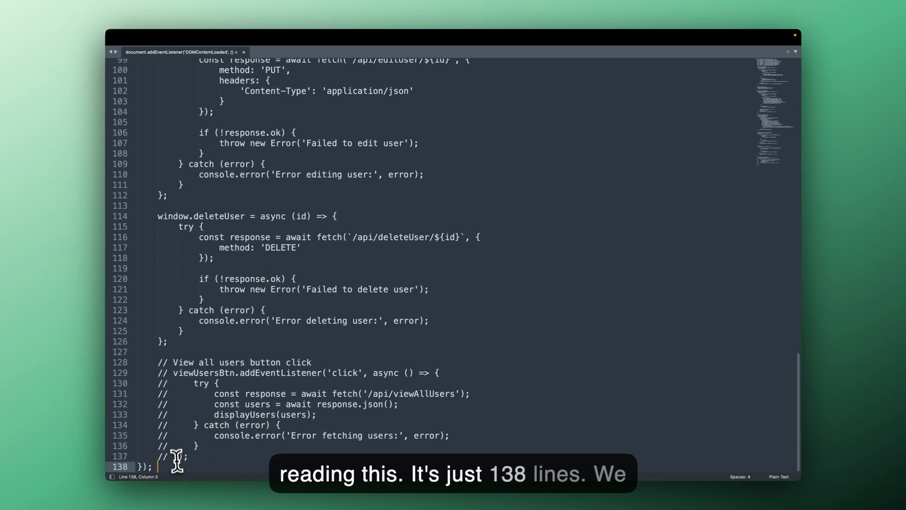
scroll(up, 3)
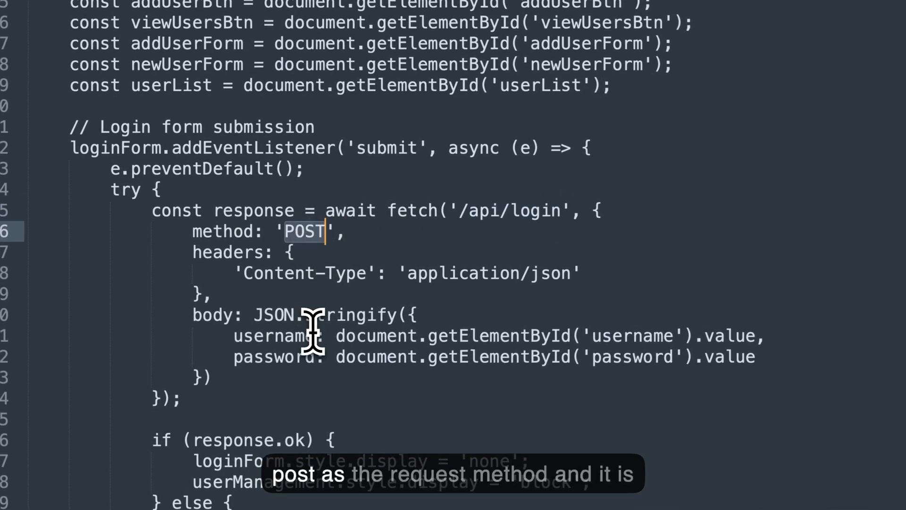
scroll(down, 3)
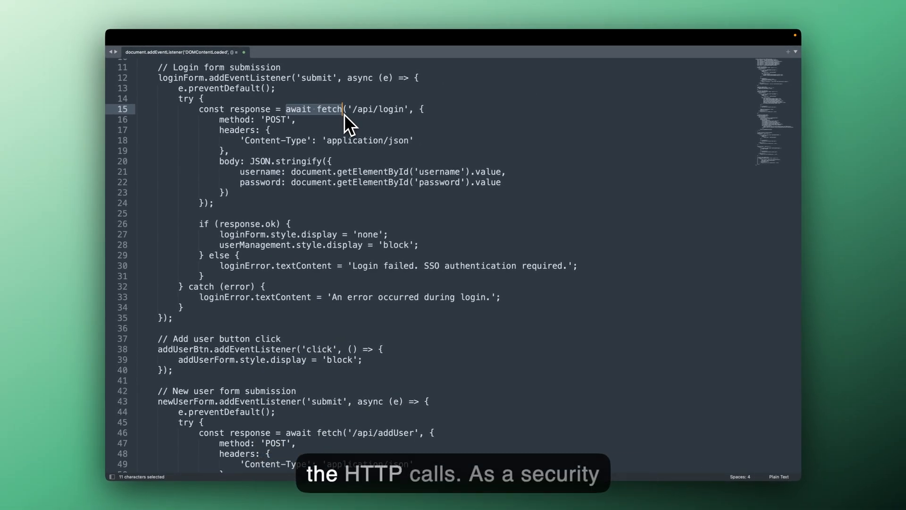
click(343, 108)
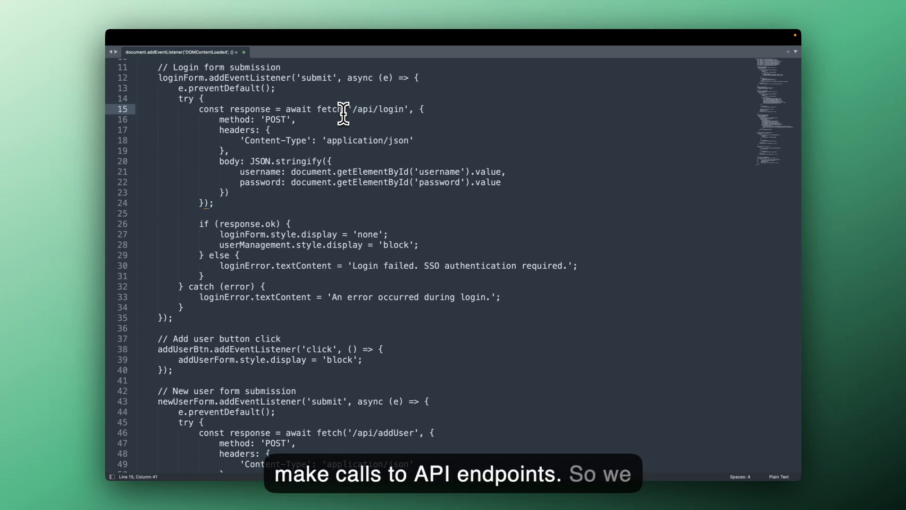
mouse_move(306, 109)
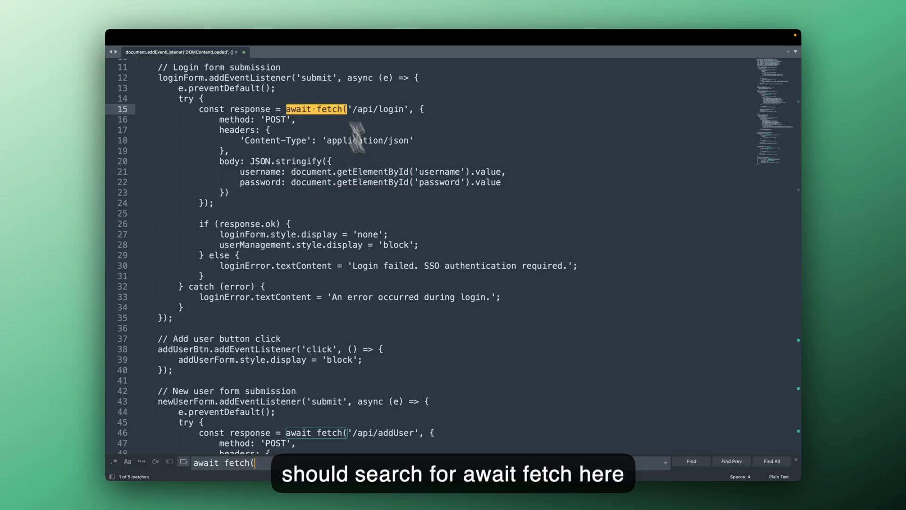
mouse_move(645, 370)
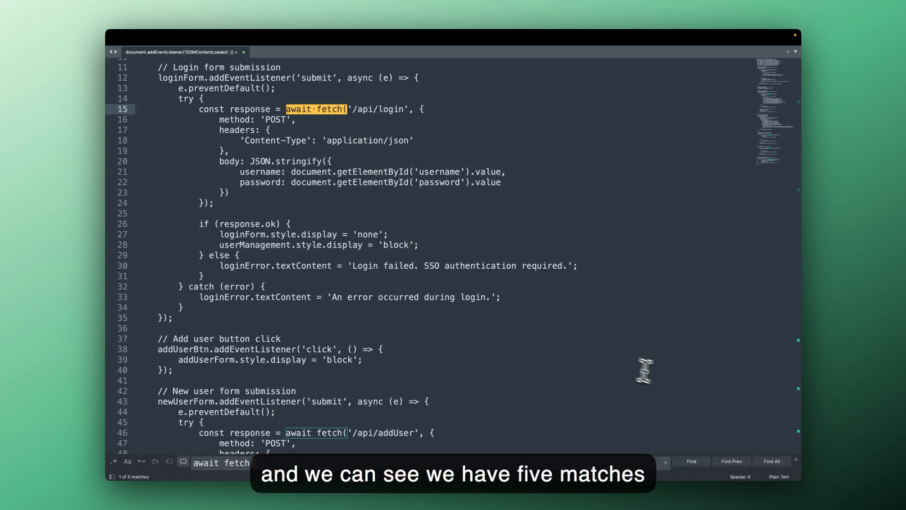
Step through and select all five await fetch( matches, reaching the commented-out /api/viewAllUsers request
click(692, 461)
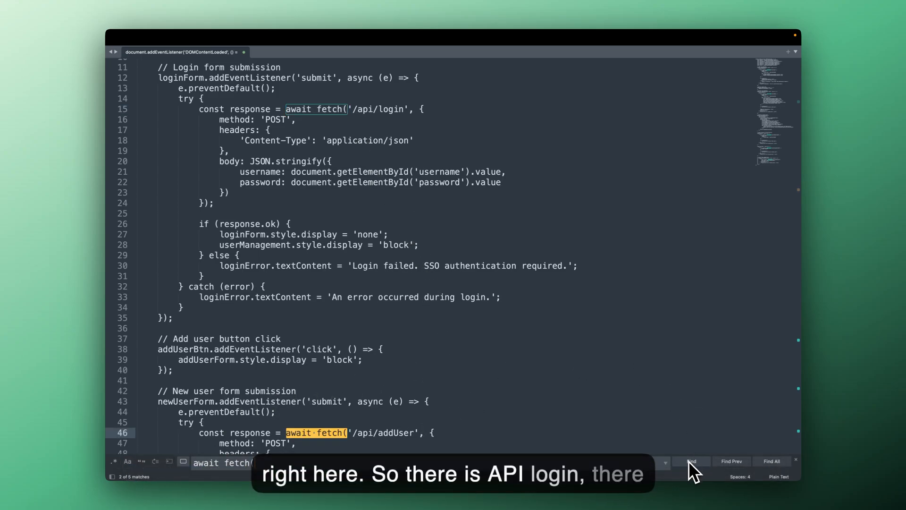
click(691, 460)
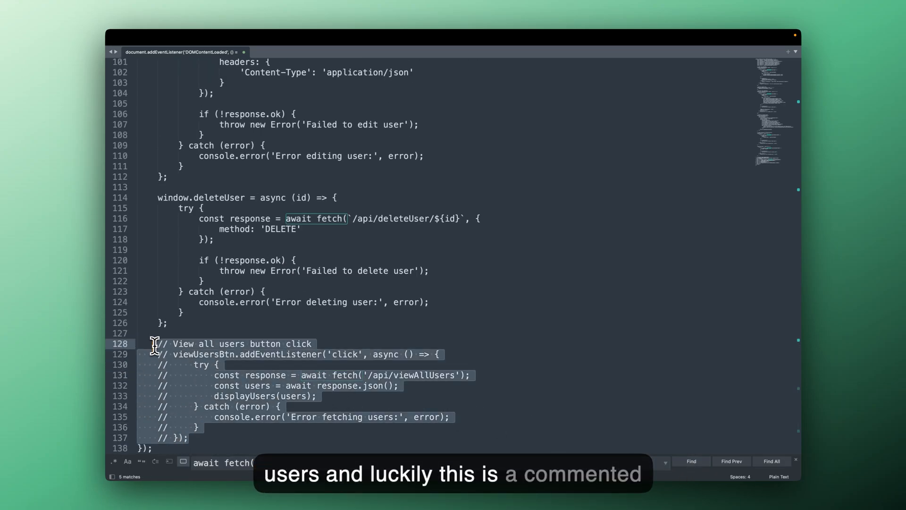
scroll(up, 3)
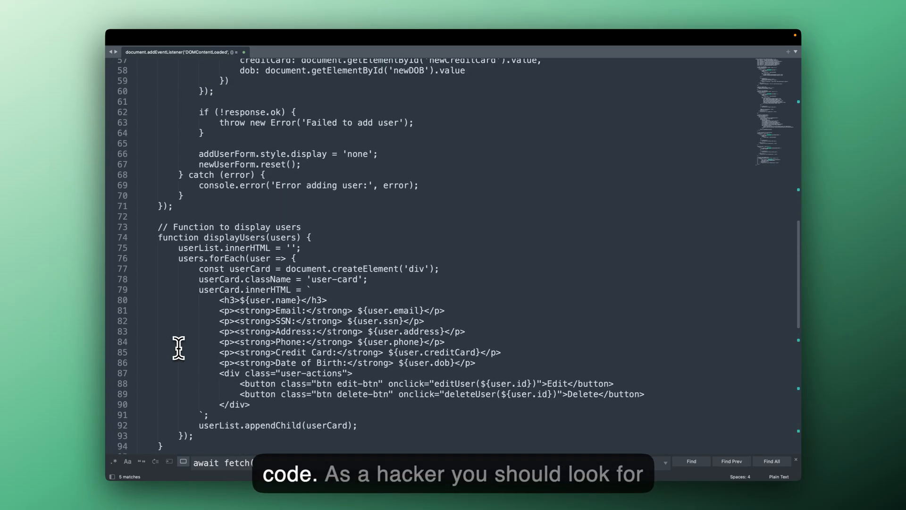
scroll(up, 3)
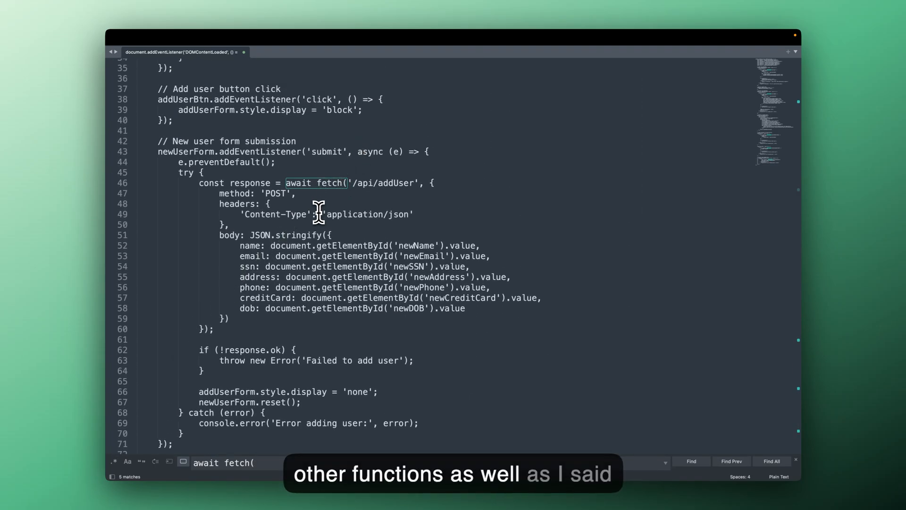
mouse_move(334, 237)
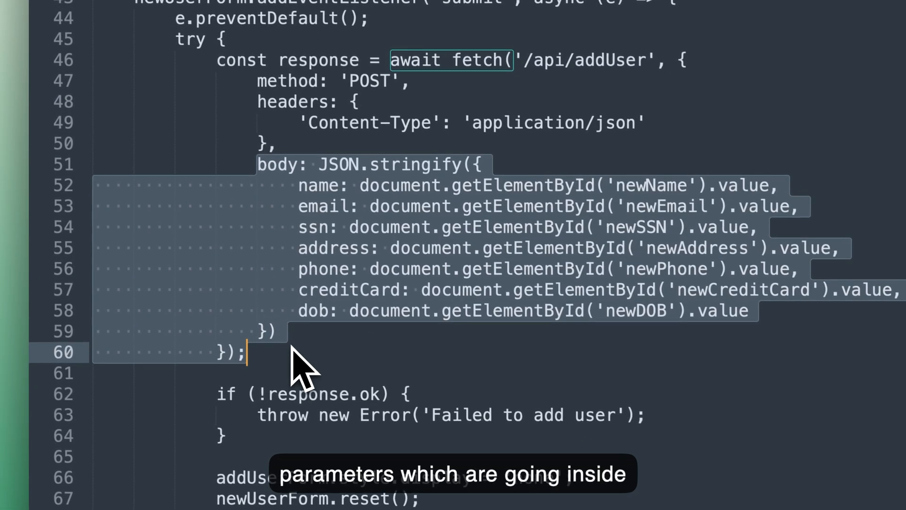
scroll(up, 3)
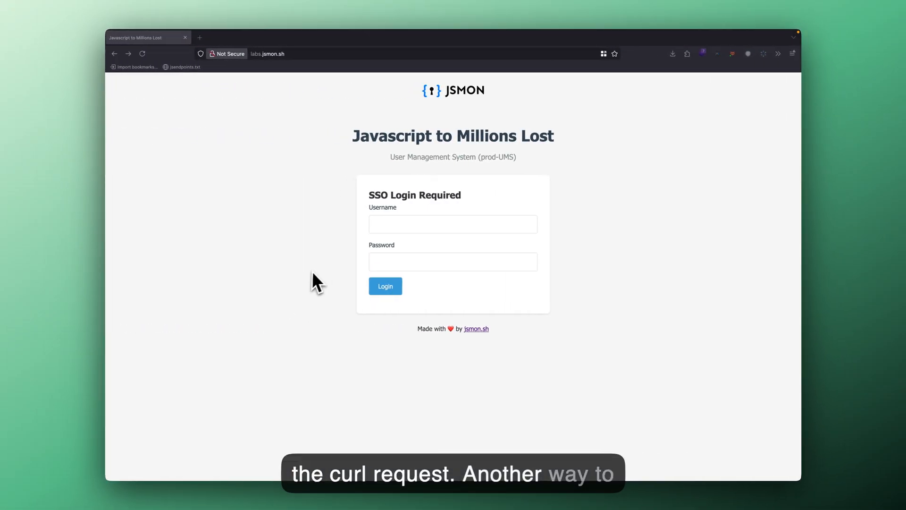
mouse_move(300, 225)
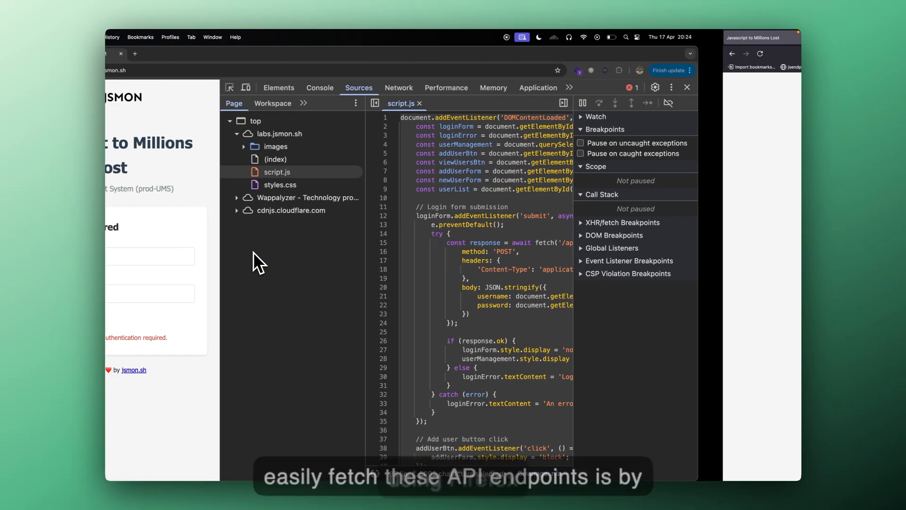
Search all debugger sources for 'fetch' in Firefox and select the line 131 match in script.js
right_click(257, 207)
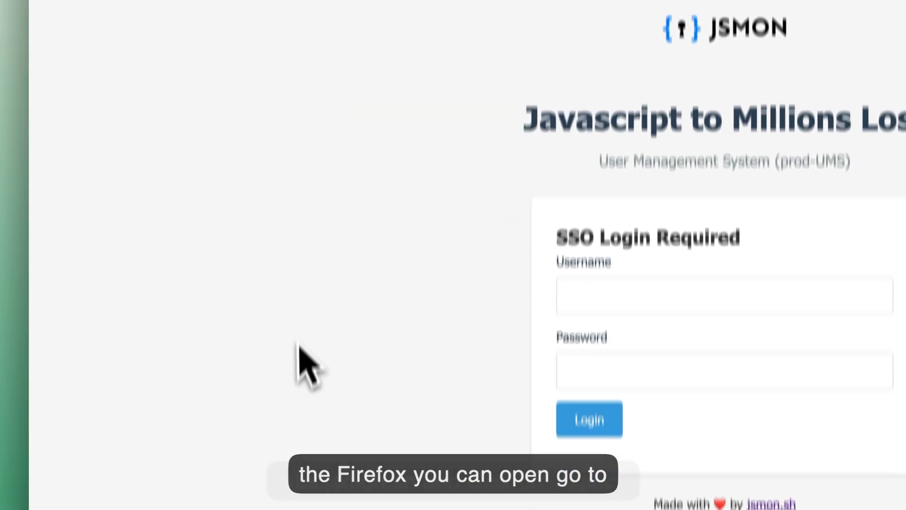
scroll(down, 3)
text(f)
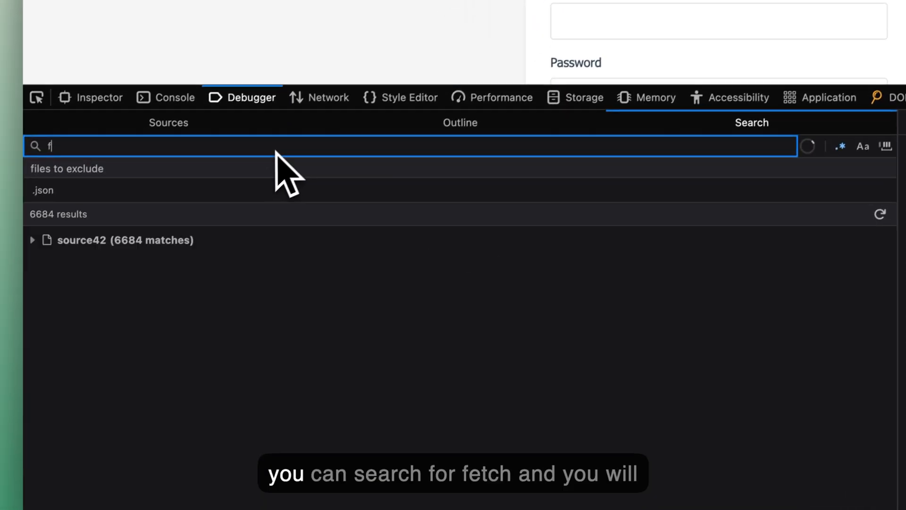
text(etch)
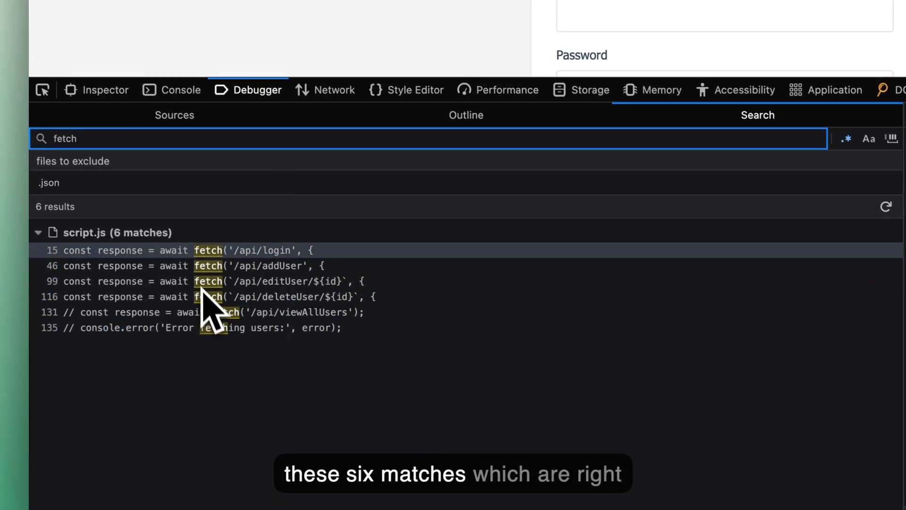
mouse_move(182, 370)
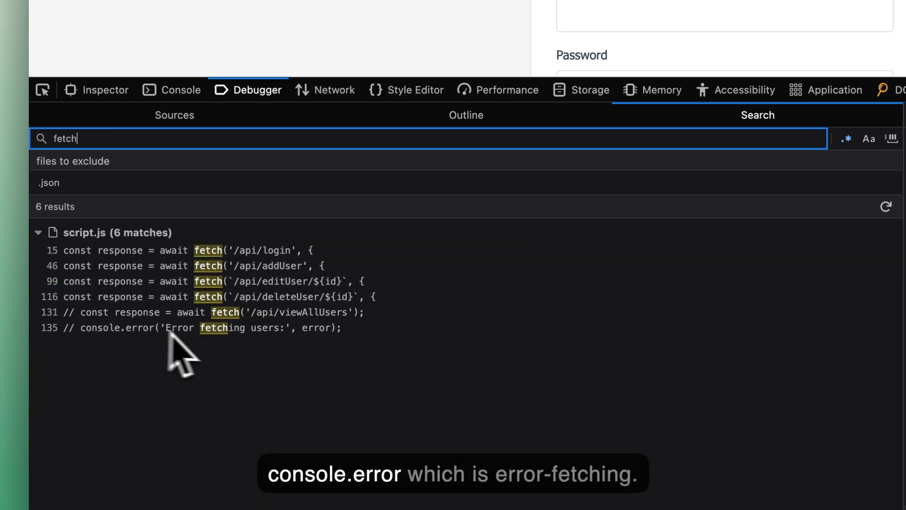
click(202, 328)
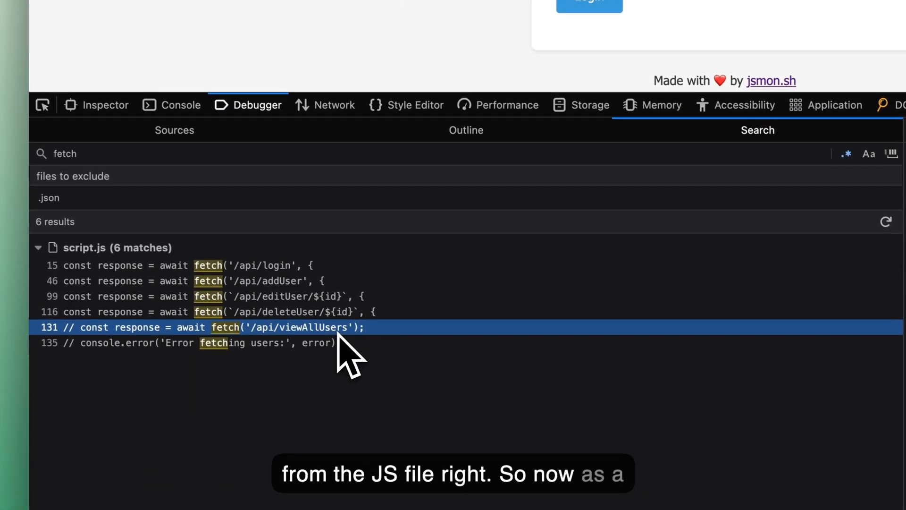
mouse_move(283, 318)
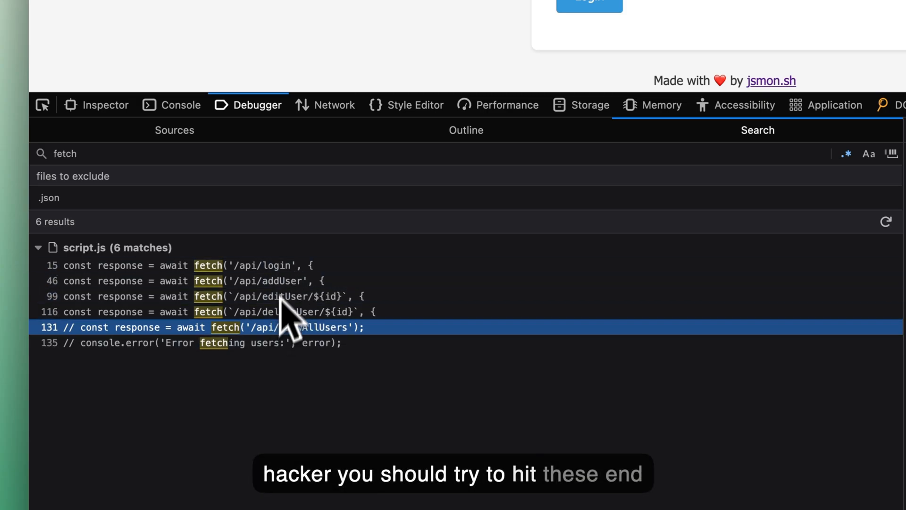
mouse_move(321, 315)
text(/api/viewA)
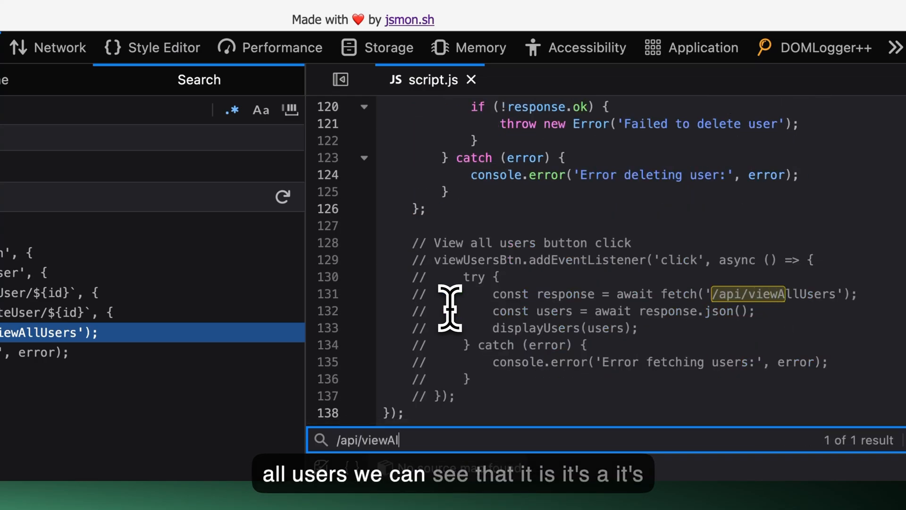
Find '/api/viewAllUsers' in script.js, landing on the commented-out view-all-users block
text(lUsers)
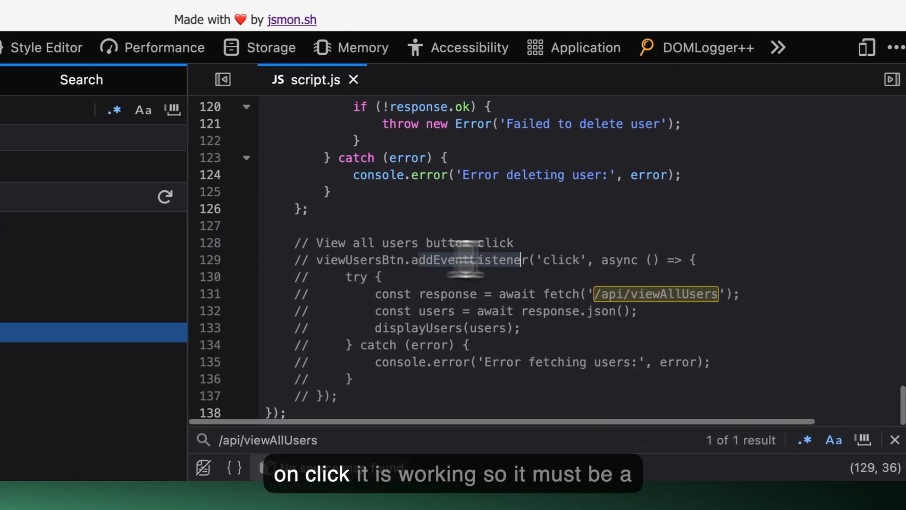
mouse_move(517, 335)
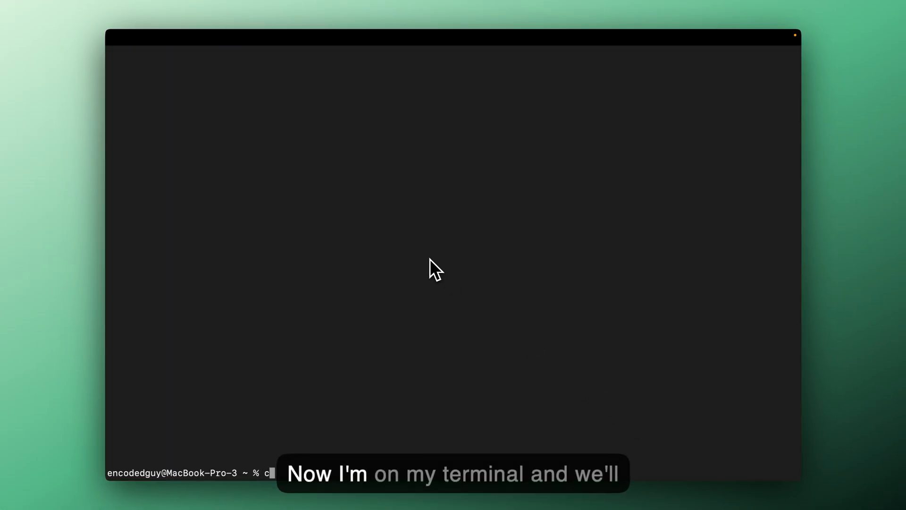
text(l)
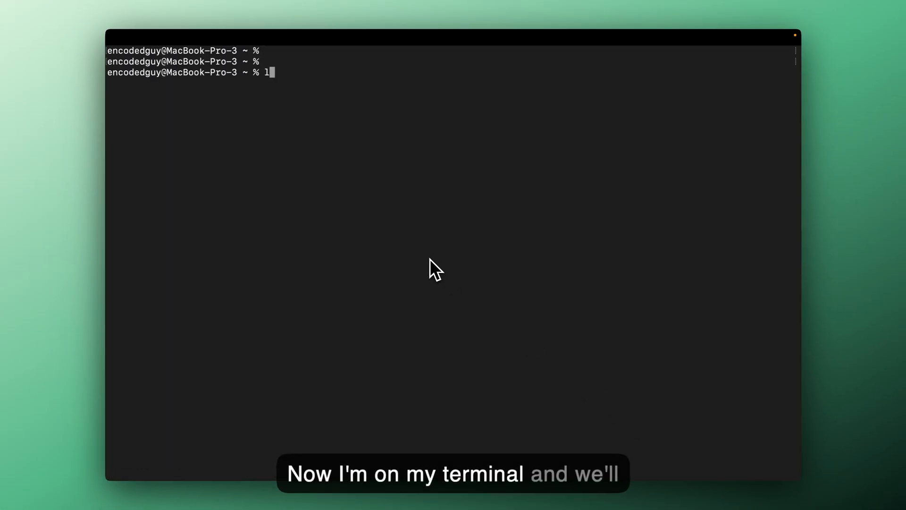
text(curl -X GET)
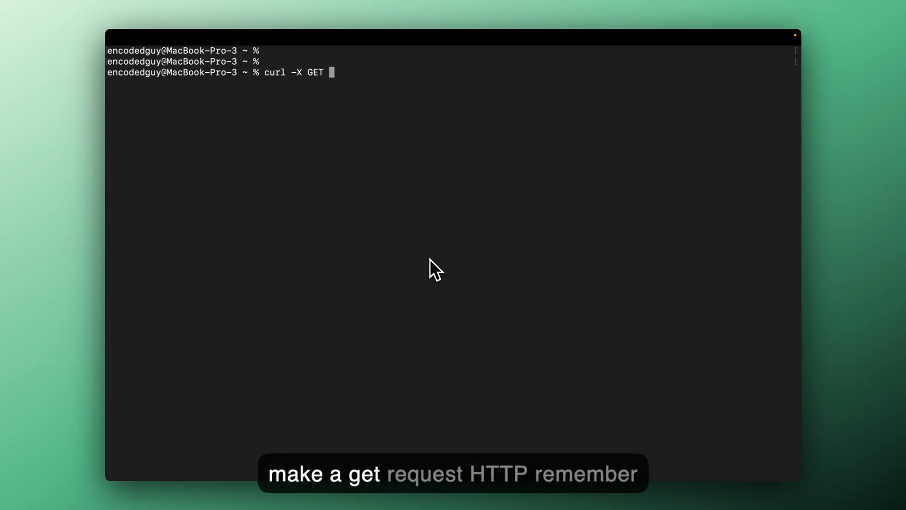
text(http://)
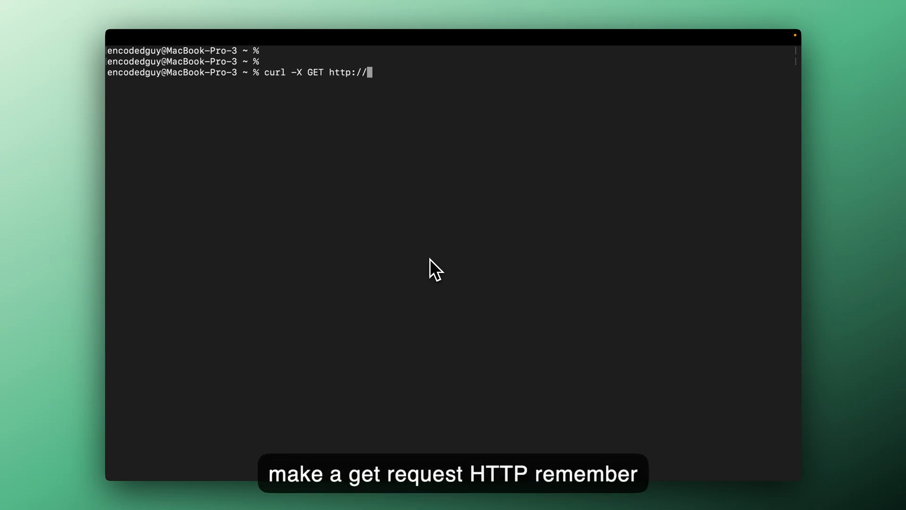
text(labs.)
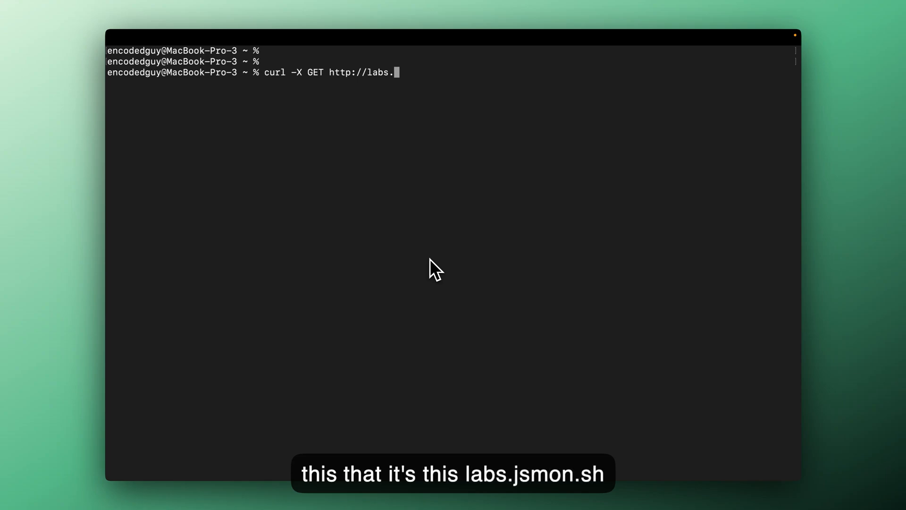
text(jsmon)
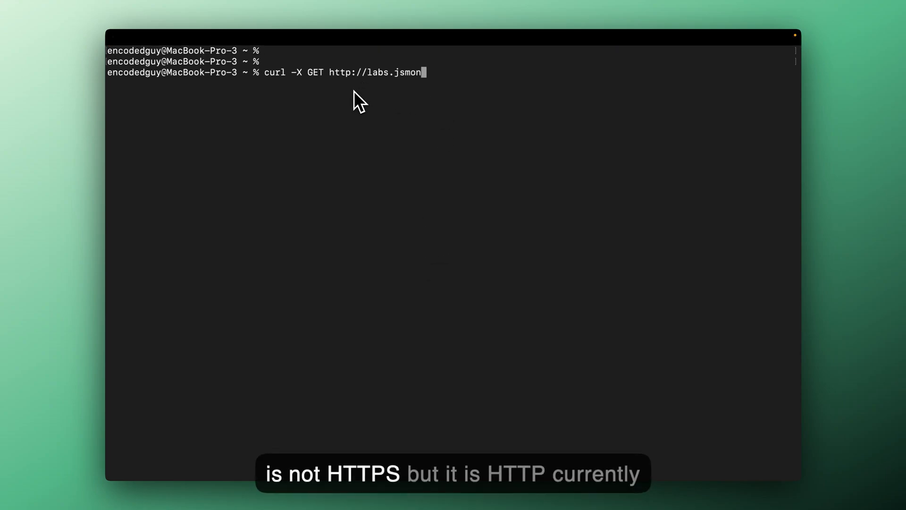
text(.sh/)
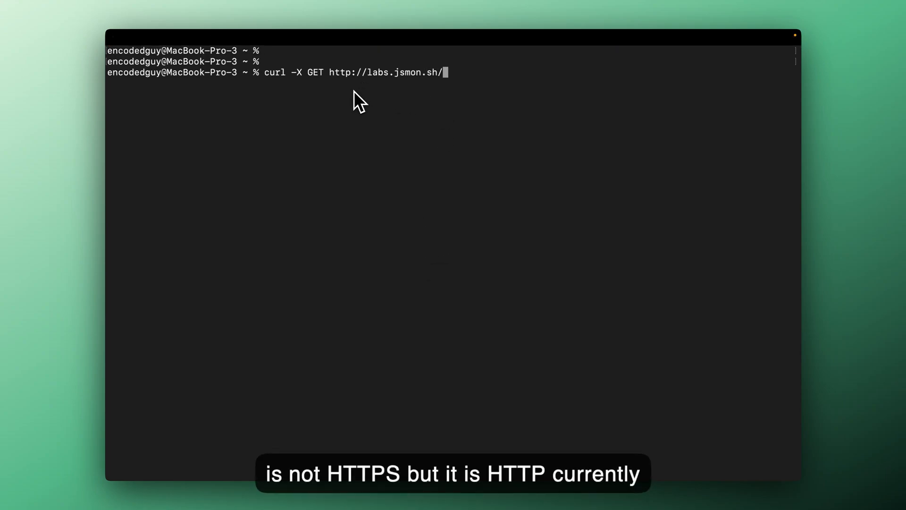
text(api)
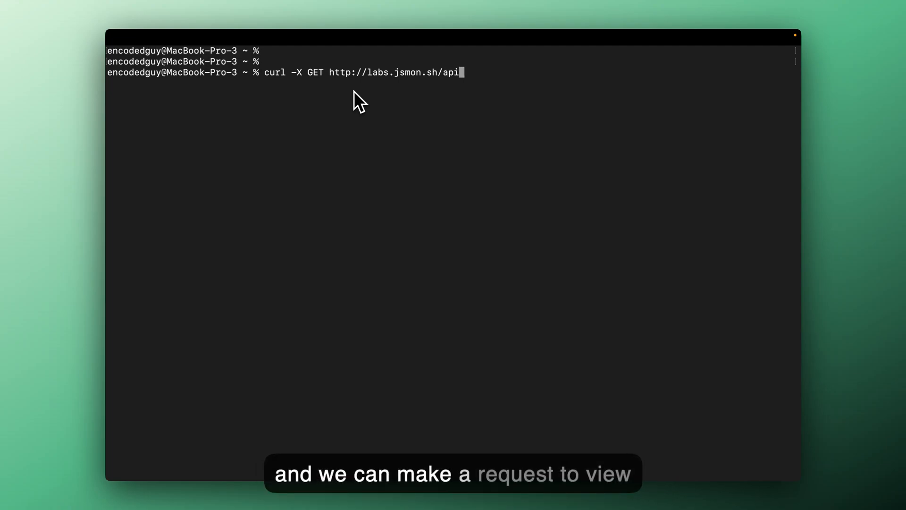
text(view)
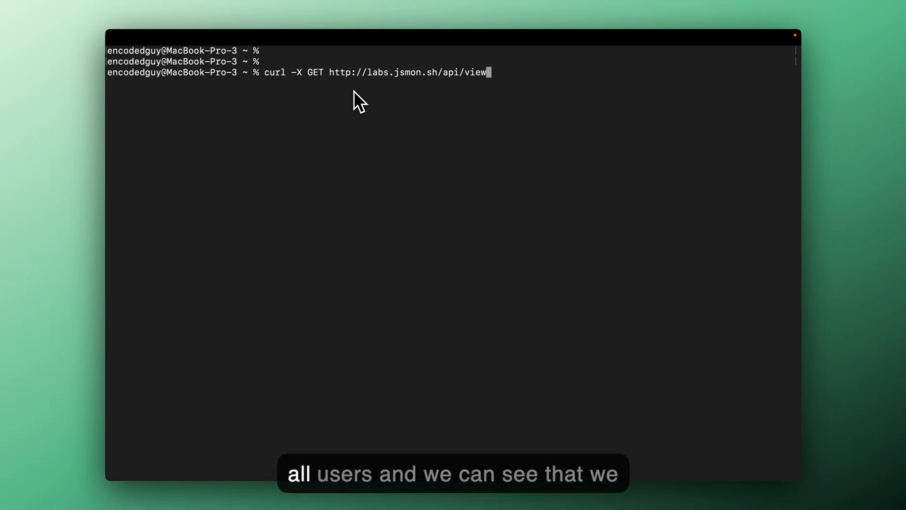
Run the curl request to /api/viewAllUsers and review the JSON dump of every user's personal data
text(AllUsers)
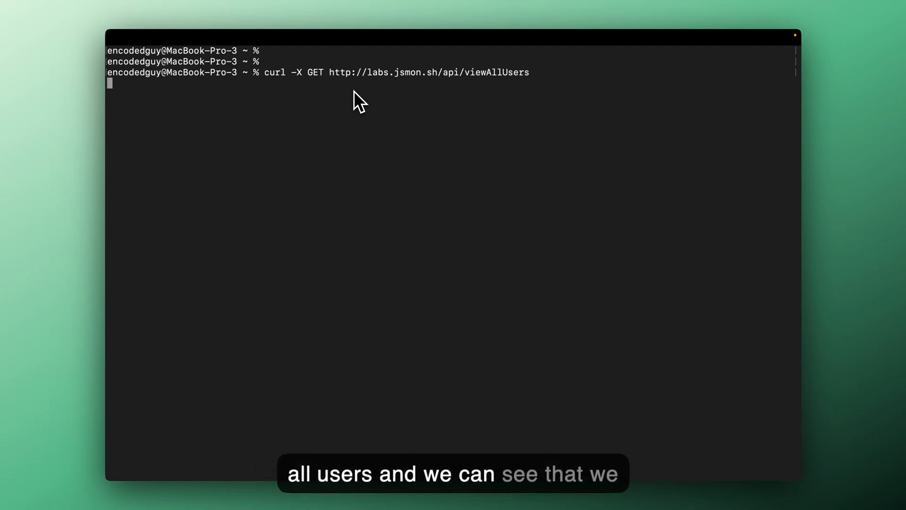
key(Return)
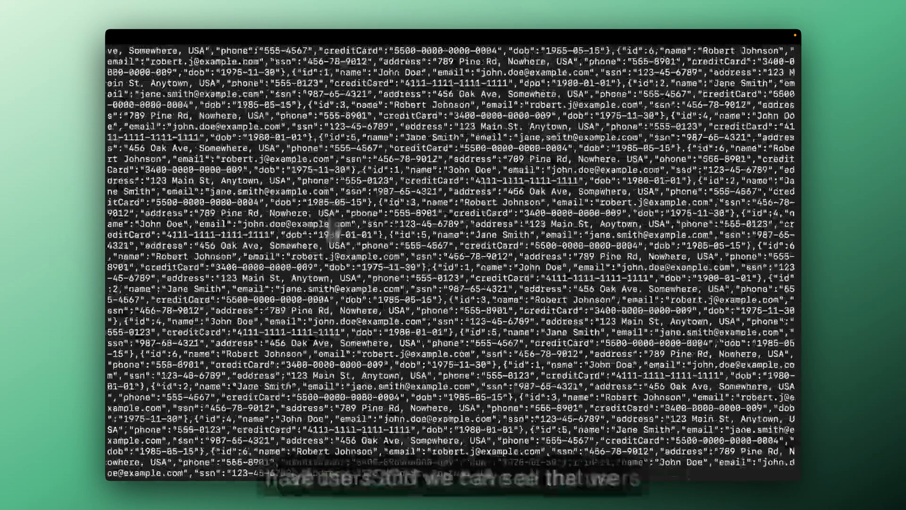
scroll(down, 3)
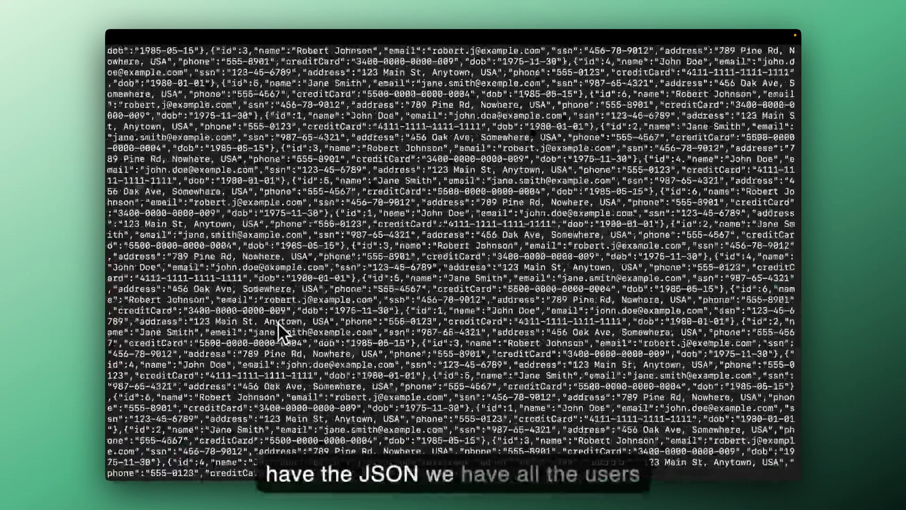
scroll(down, 3)
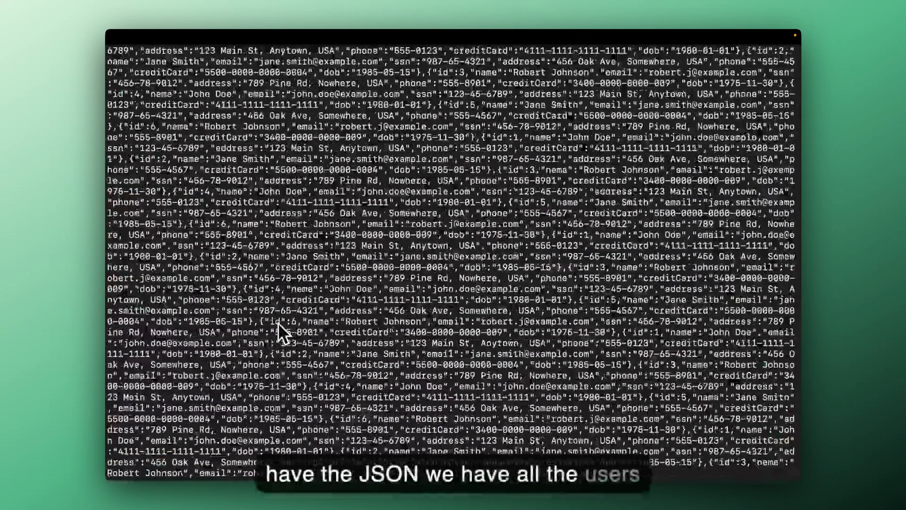
scroll(down, 3)
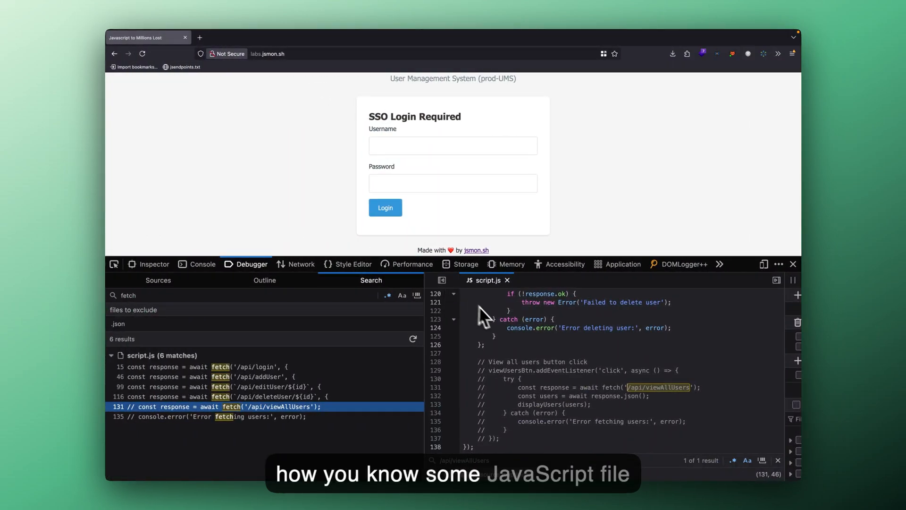
mouse_move(493, 324)
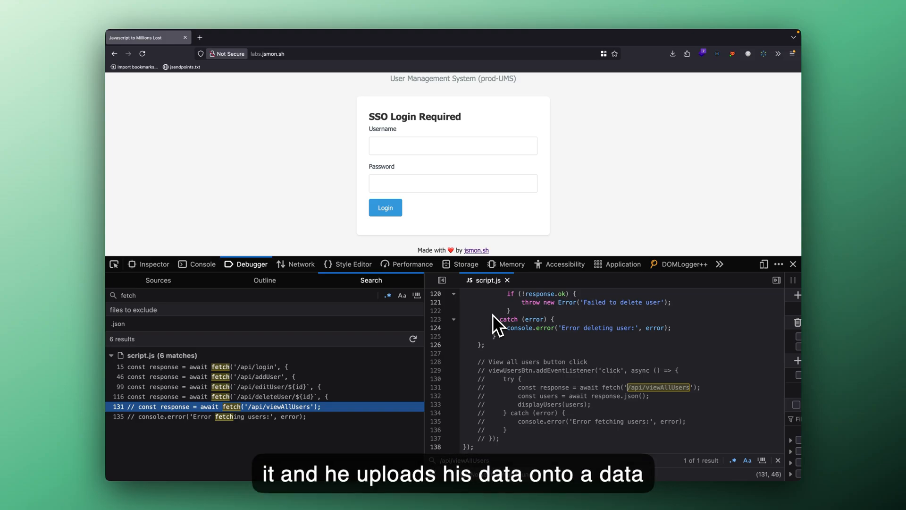
Close Firefox's developer tools, leaving the Javascript to Millions Lost login page
click(792, 264)
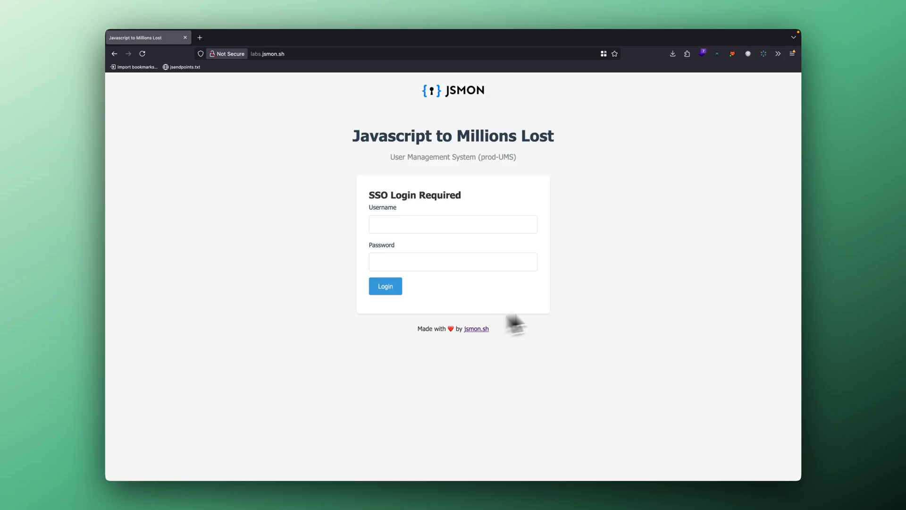
mouse_move(663, 300)
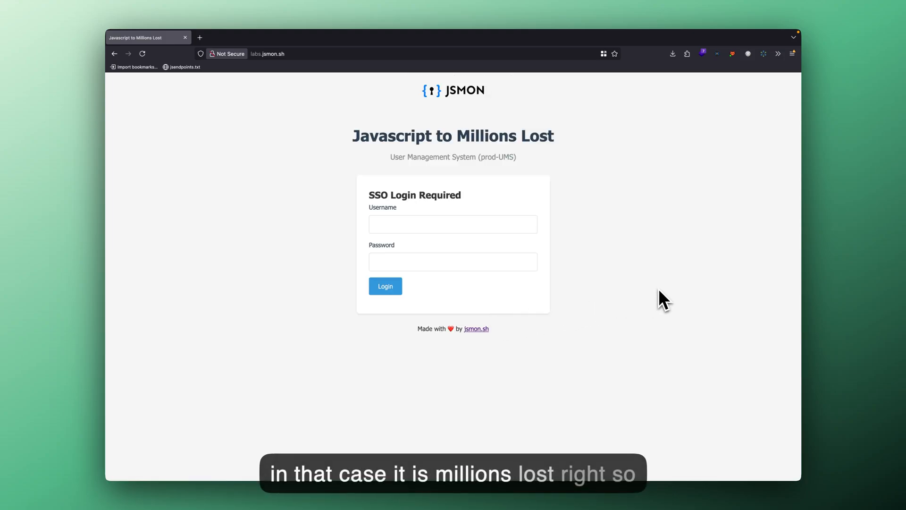
mouse_move(376, 150)
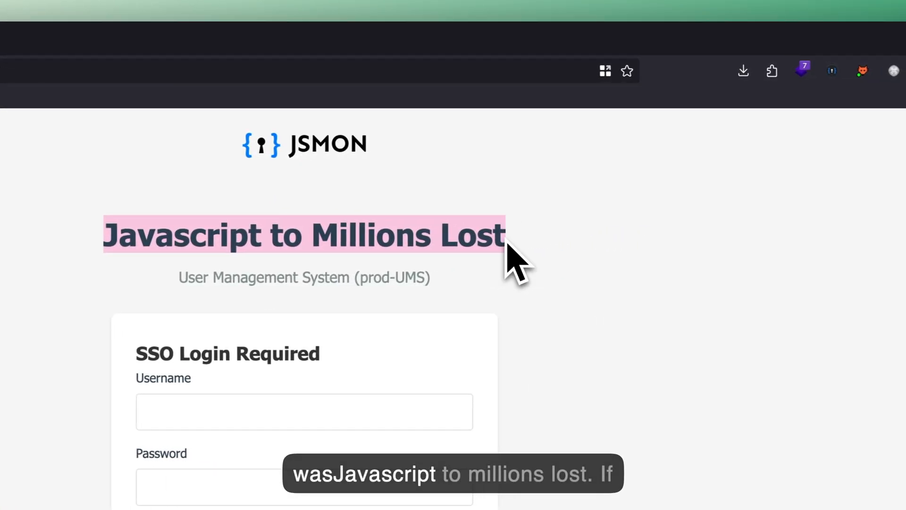
mouse_move(553, 297)
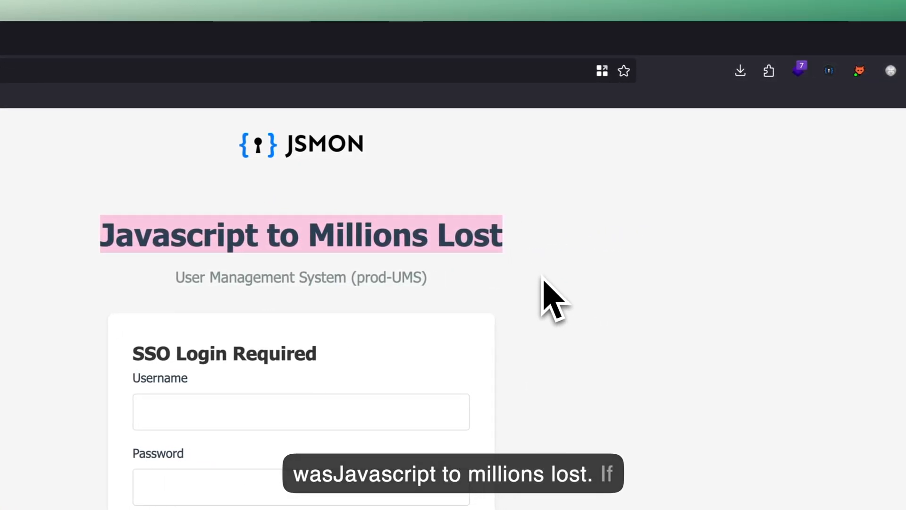